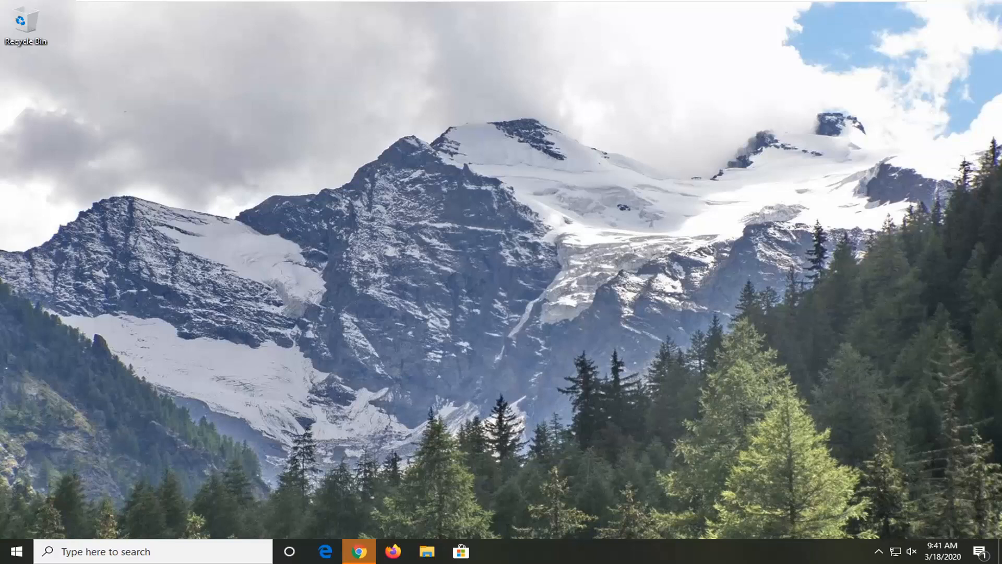
pyautogui.moveTo(704, 226)
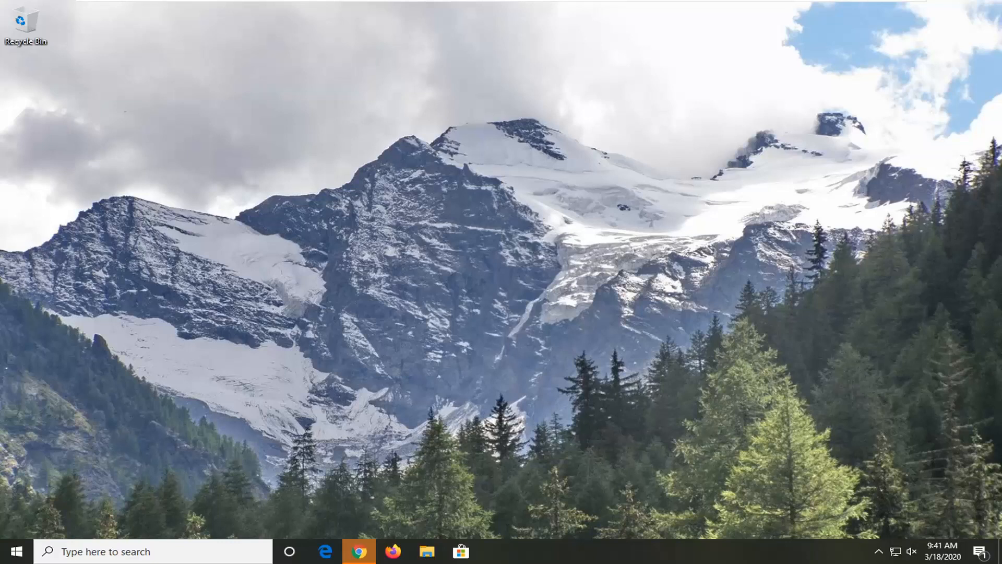
# Step: Remove the Avast SafePrice extension and open About Google Chrome to update
pyautogui.click(359, 551)
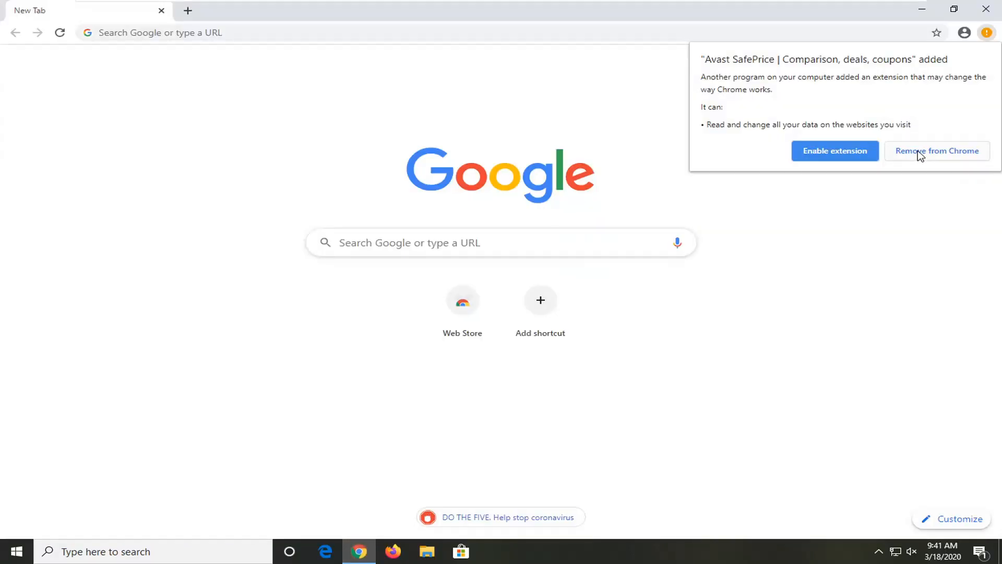
pyautogui.click(937, 150)
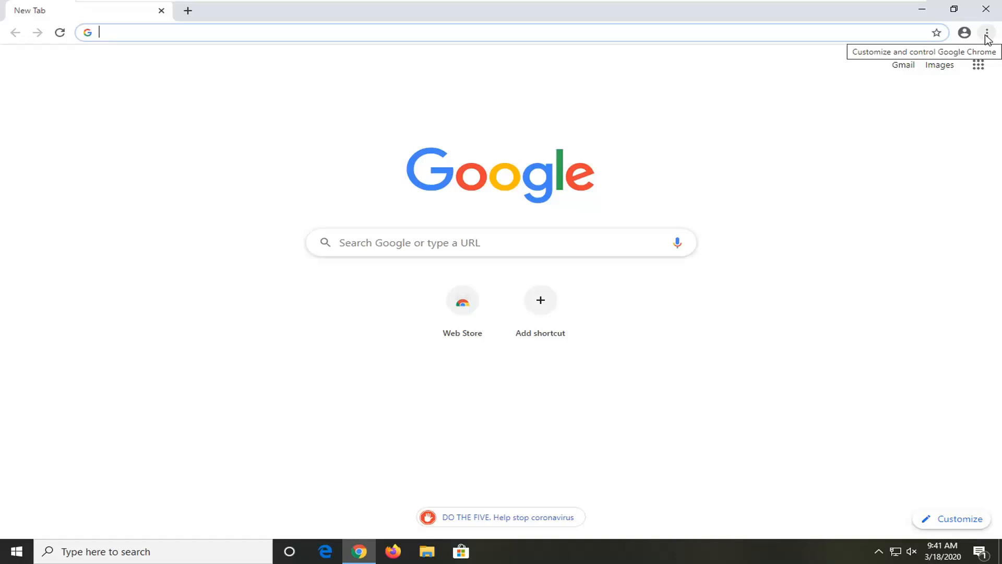
pyautogui.click(986, 33)
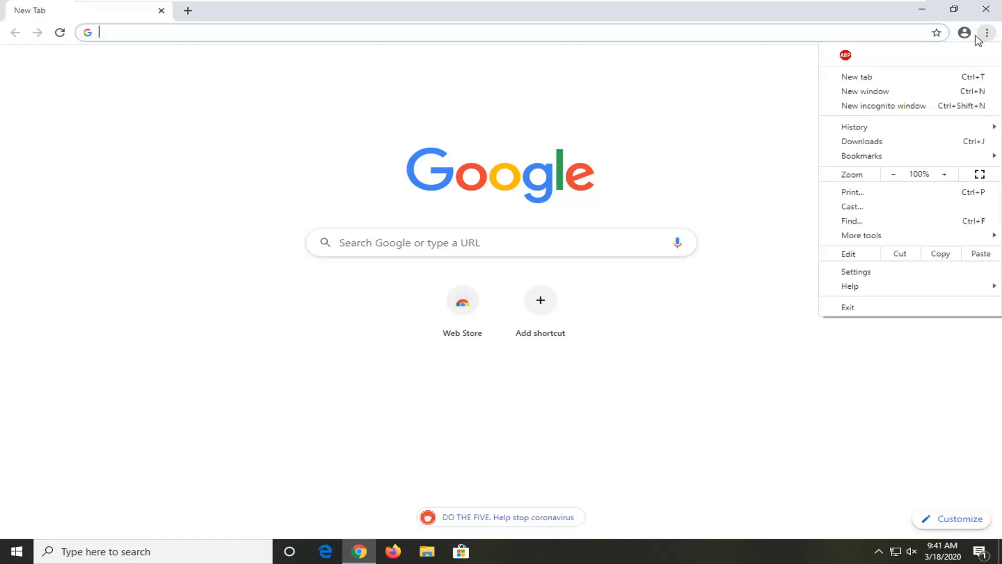
pyautogui.moveTo(855, 319)
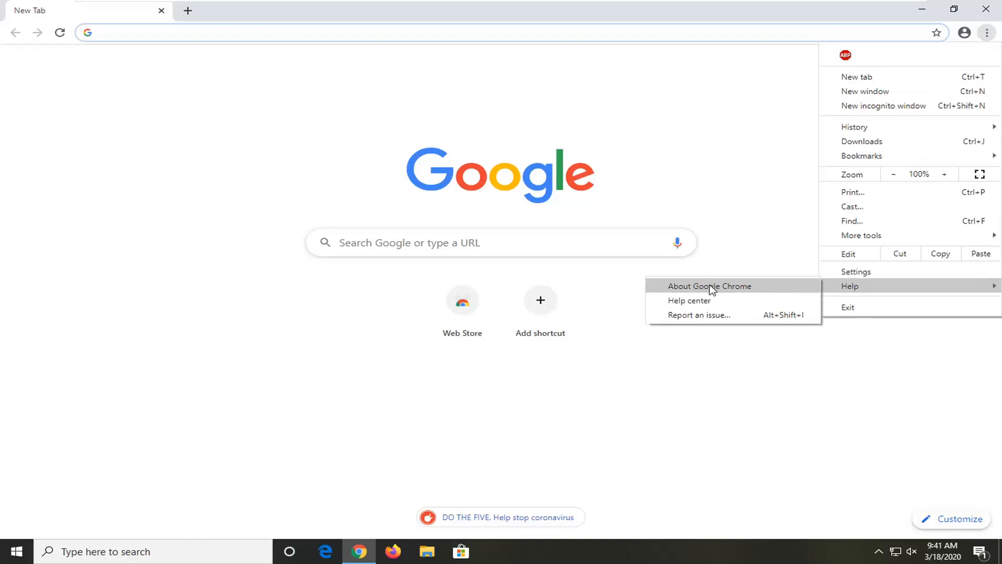
pyautogui.click(709, 286)
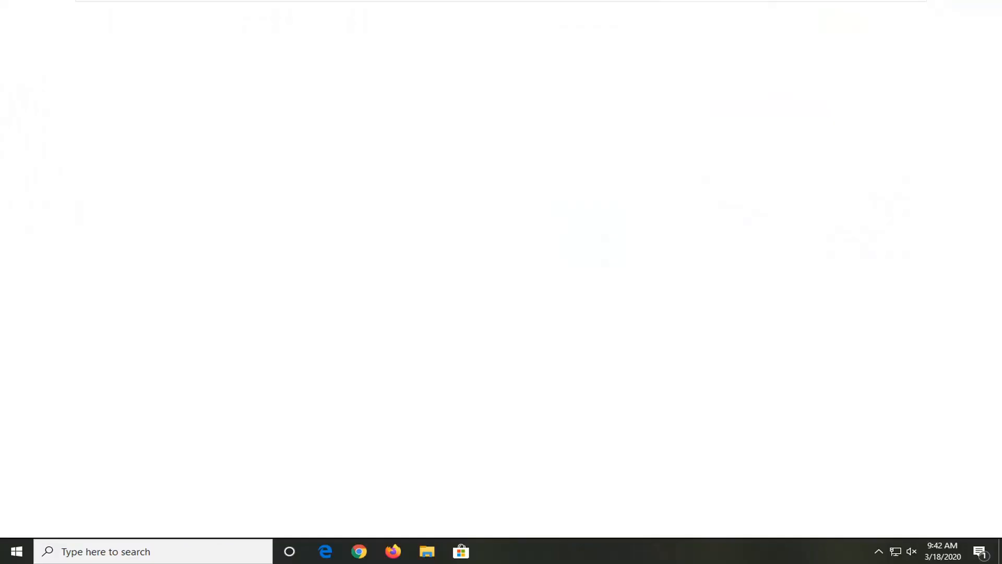
# Step: Relaunch Chrome and confirm version 80.0.3987.149 is up to date
pyautogui.click(359, 551)
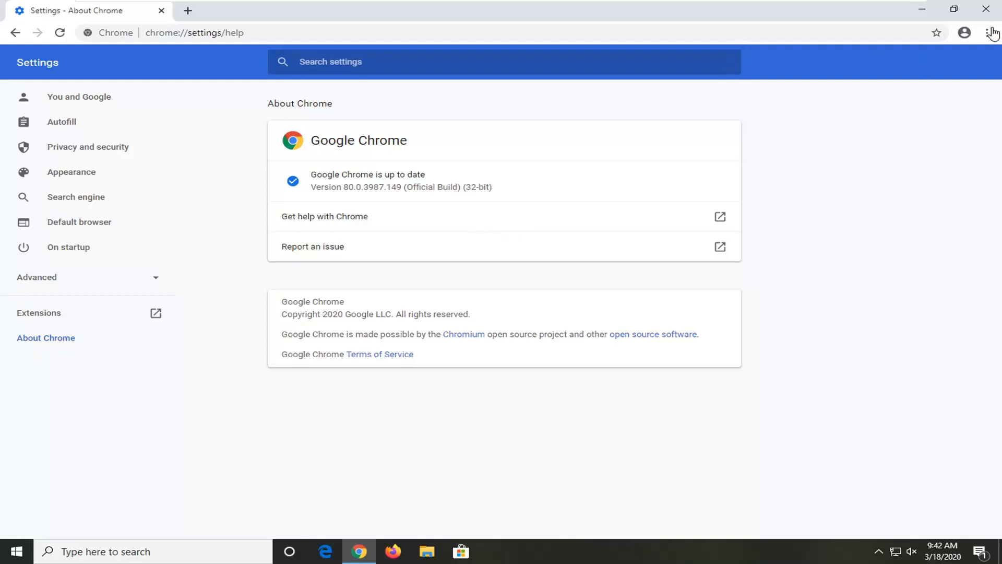
# Step: Clear browsing data for All time with history, cookies and cache checked
pyautogui.click(985, 33)
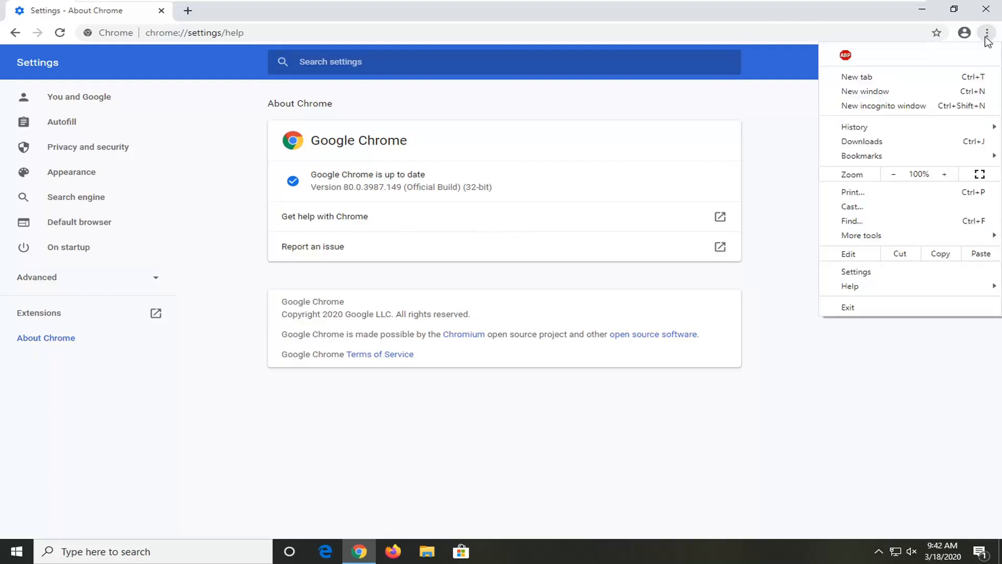
pyautogui.click(862, 235)
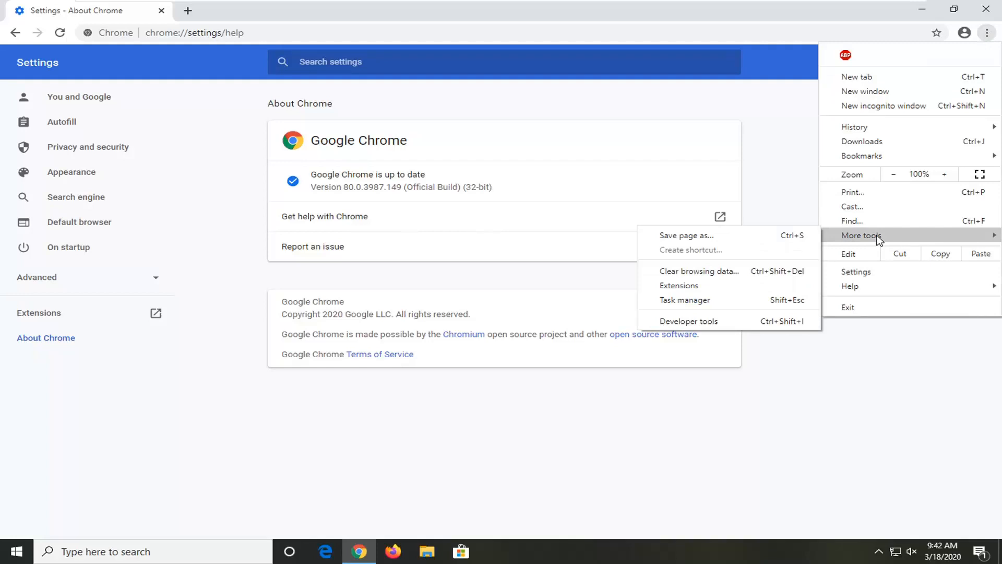
pyautogui.moveTo(684, 271)
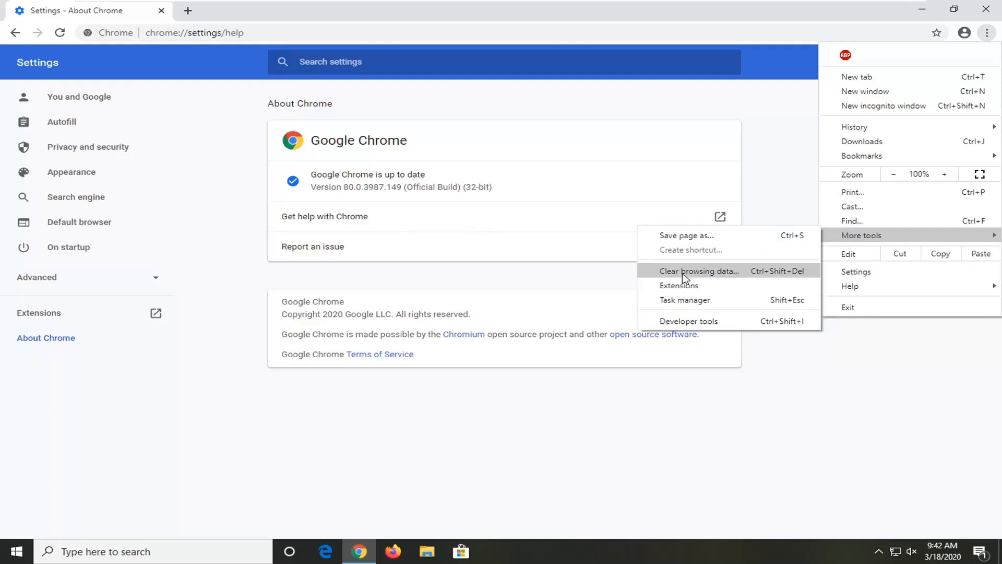
pyautogui.click(698, 270)
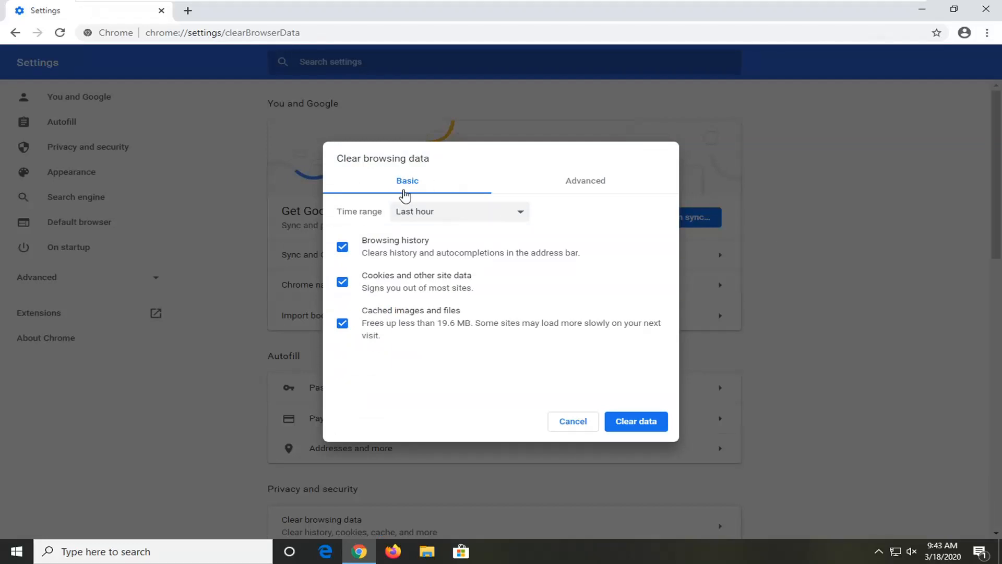
pyautogui.moveTo(939, 254)
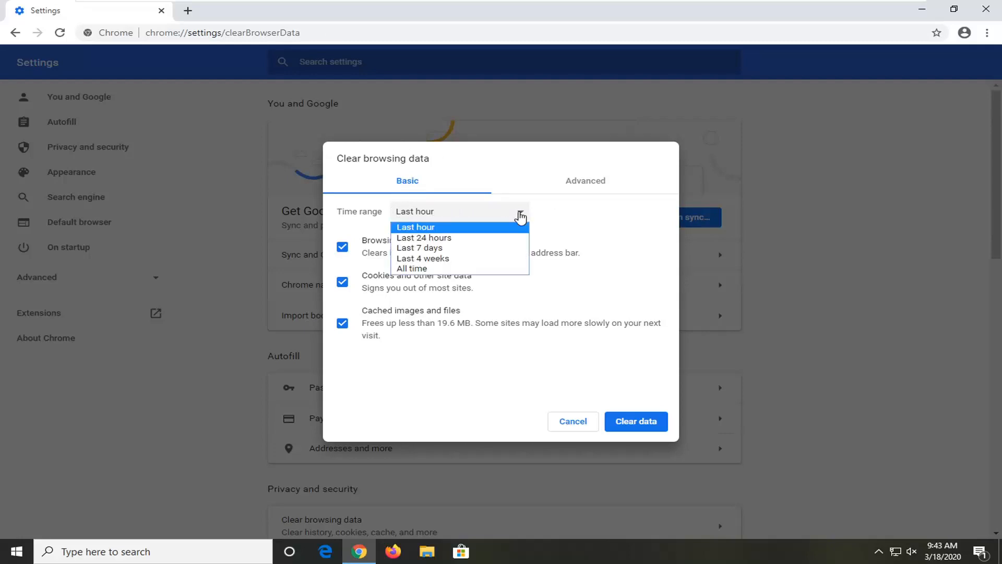
pyautogui.click(412, 268)
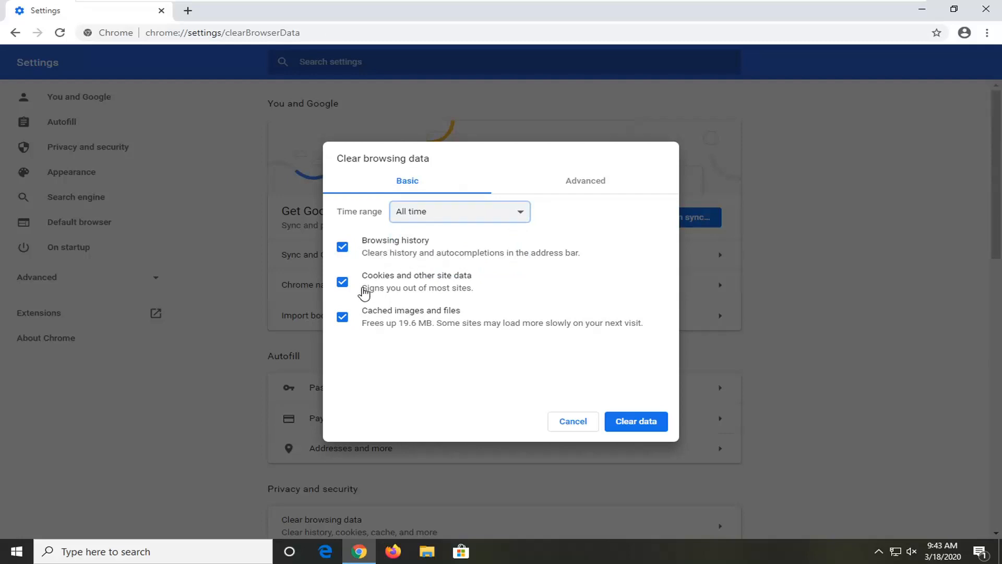
pyautogui.moveTo(372, 231)
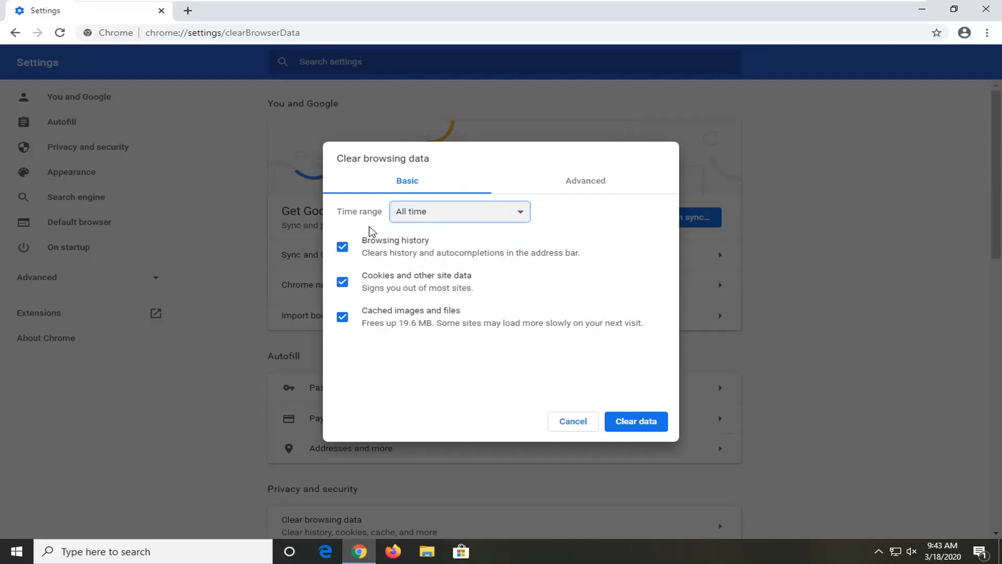
pyautogui.moveTo(486, 292)
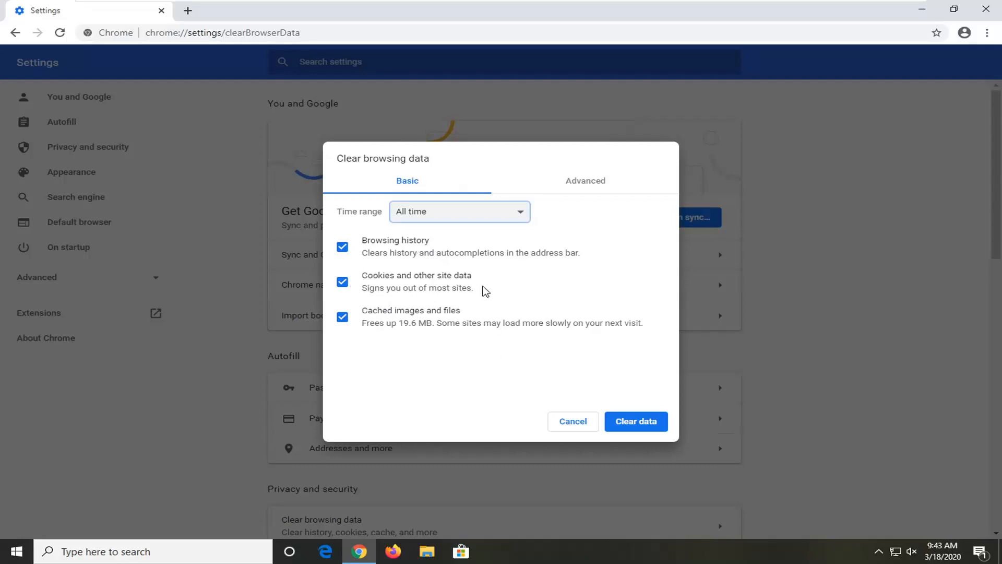
pyautogui.moveTo(424, 288)
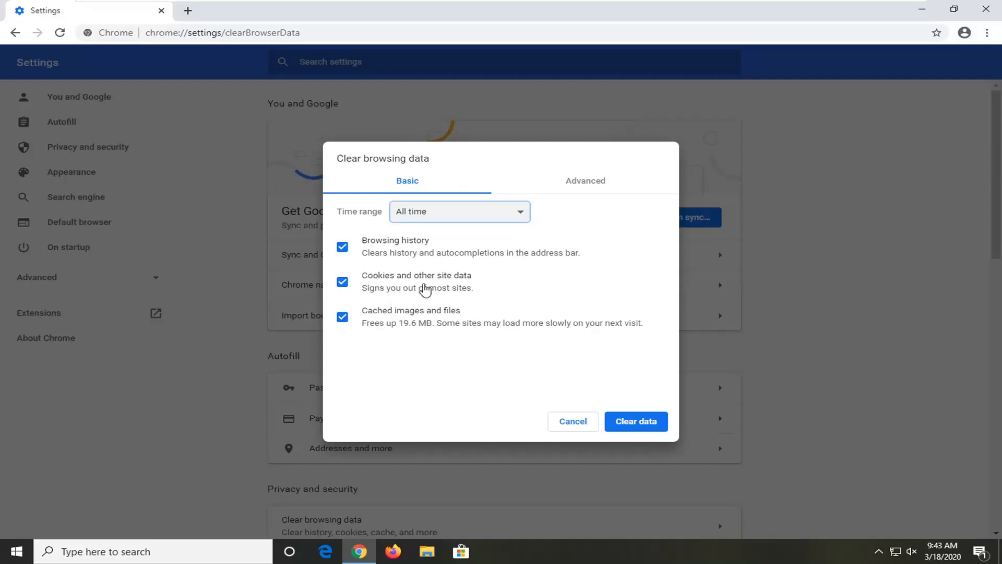
pyautogui.moveTo(413, 271)
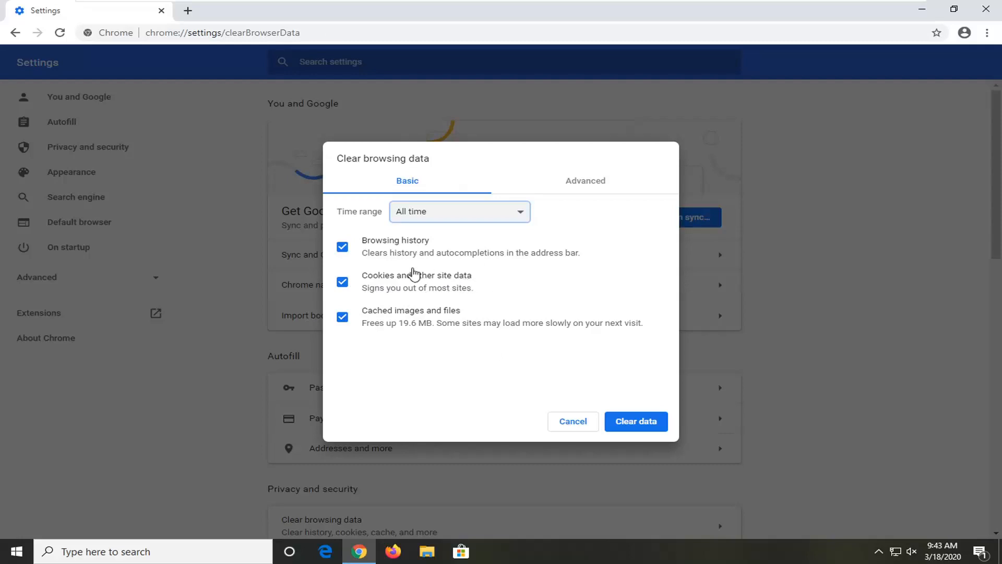
pyautogui.moveTo(409, 211)
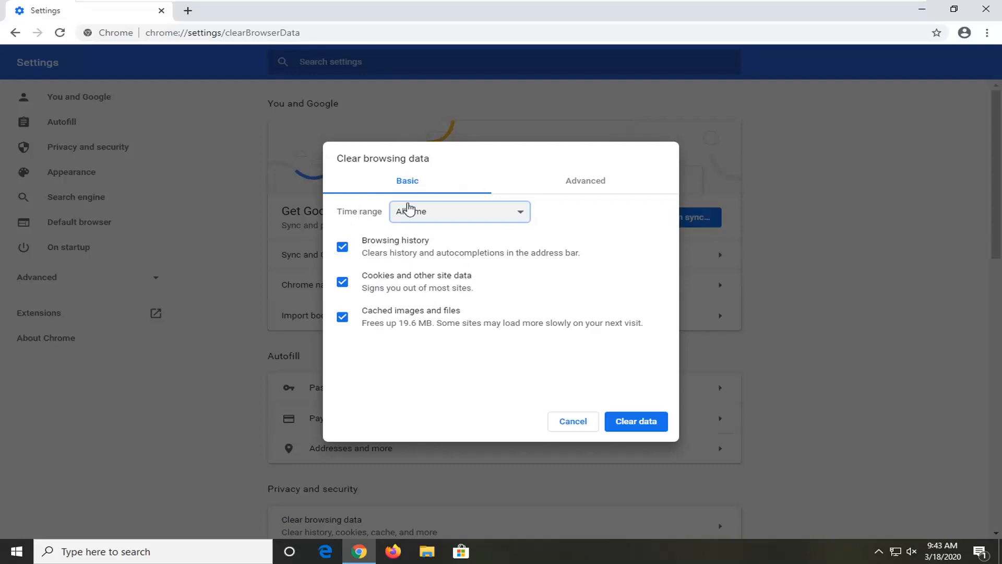
pyautogui.moveTo(635, 420)
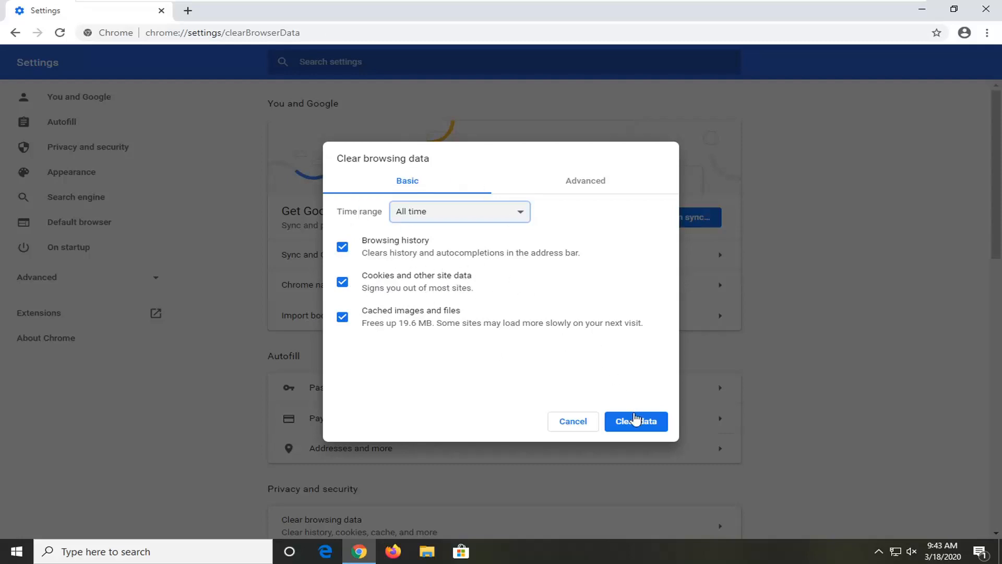
pyautogui.click(635, 421)
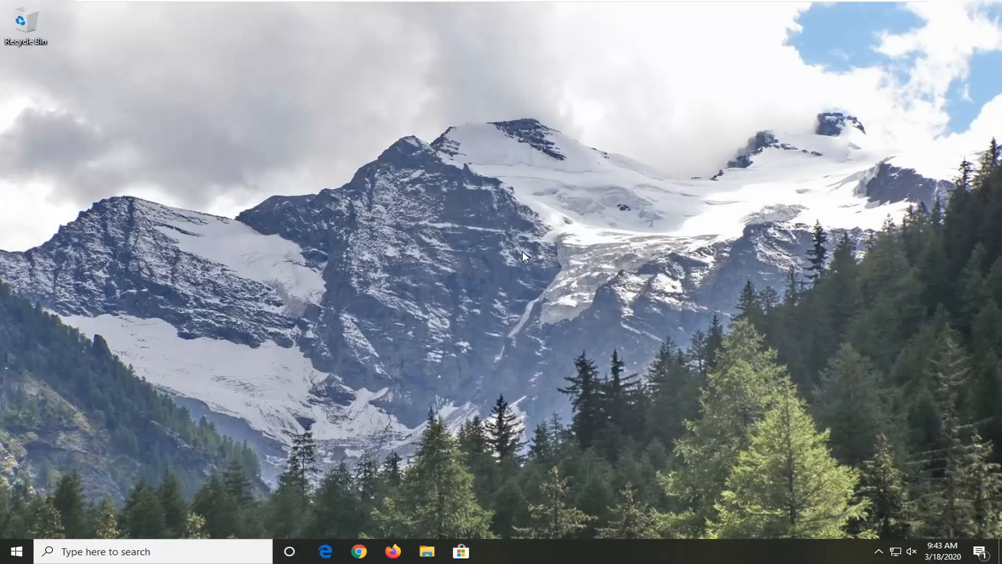
pyautogui.click(13, 551)
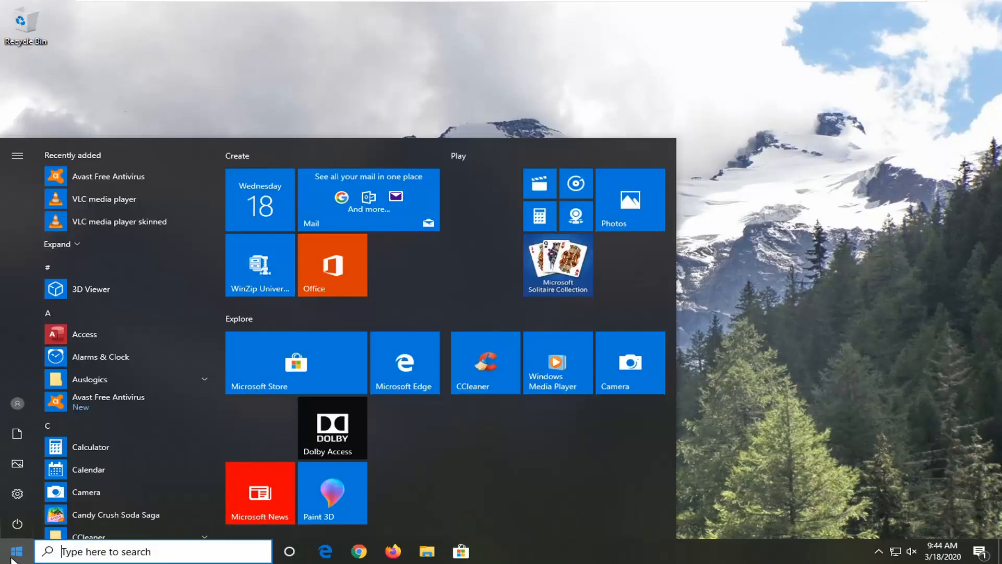
pyautogui.write('%')
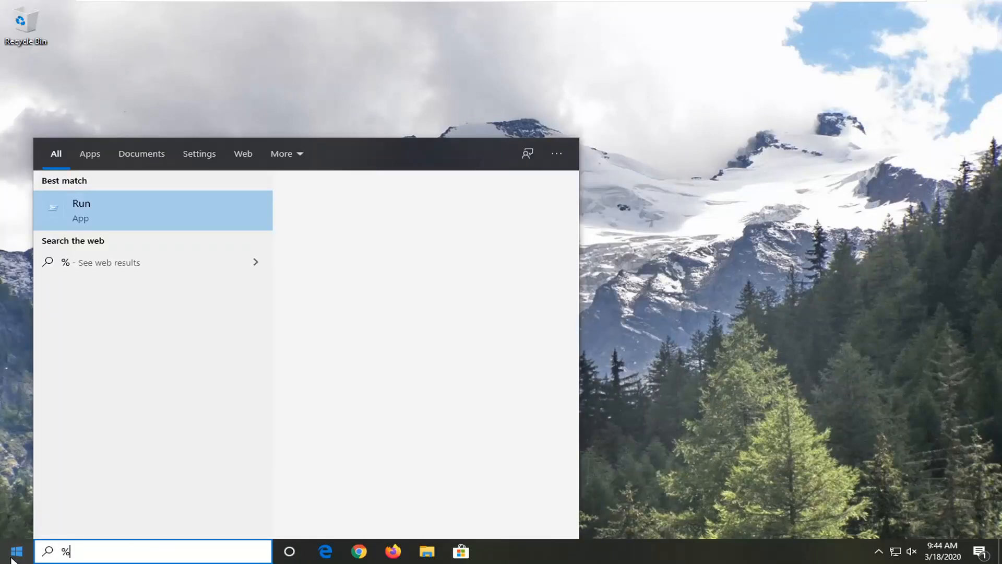
pyautogui.write('temp%')
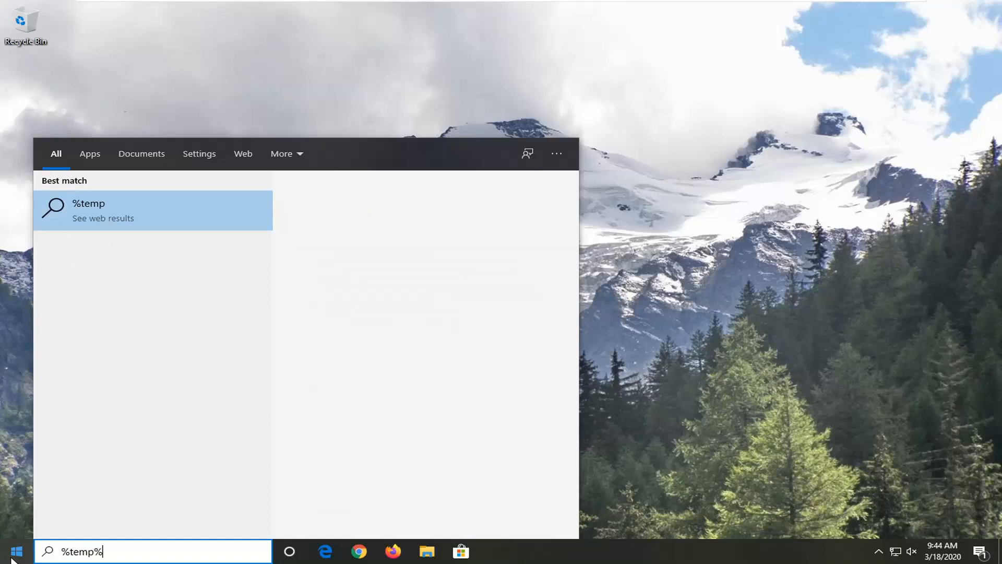
pyautogui.write('%')
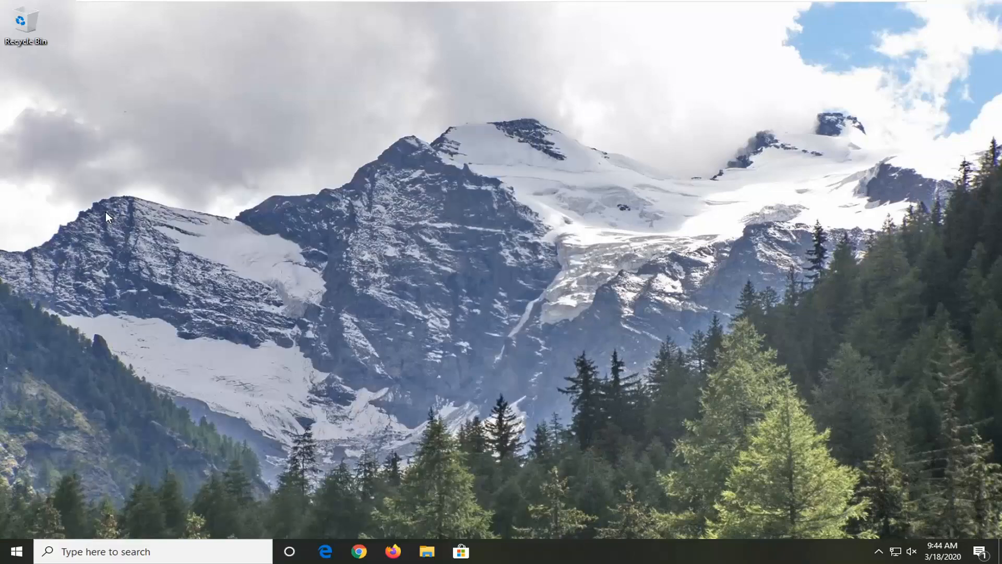
# Step: Navigate from Temp up to Local, then into Google\Chrome\User Data\Default
pyautogui.click(426, 551)
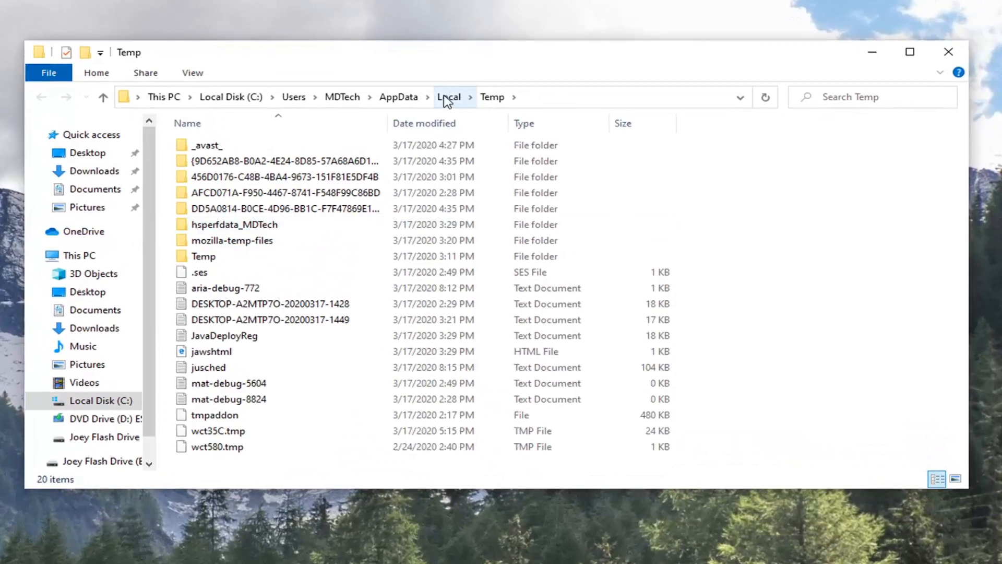
pyautogui.click(449, 97)
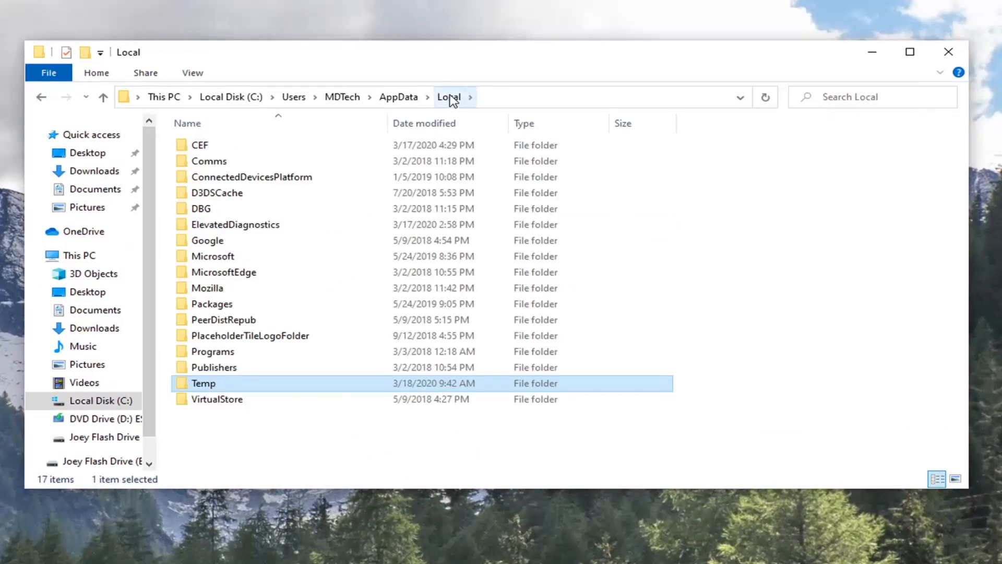
pyautogui.click(207, 240)
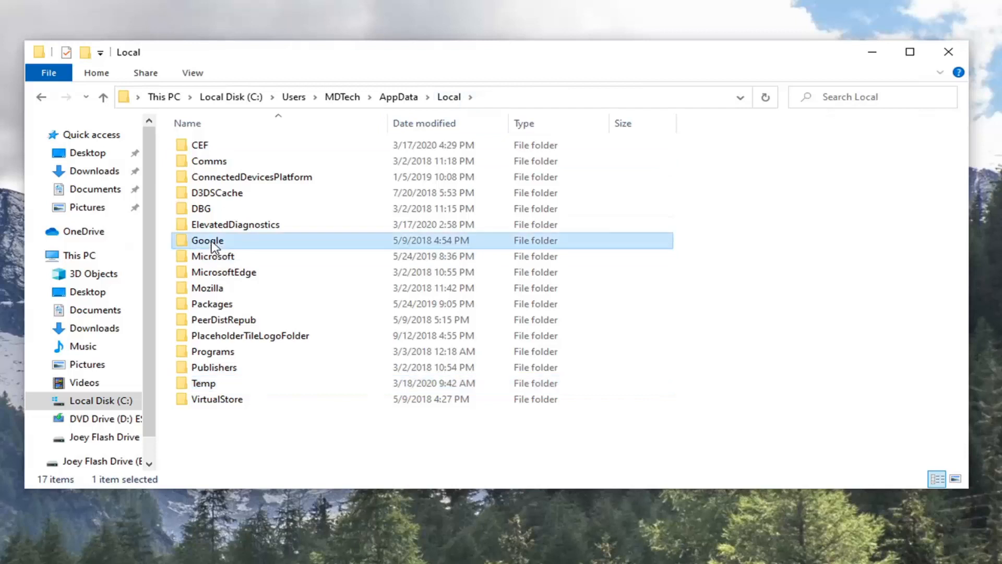
pyautogui.doubleClick(207, 240)
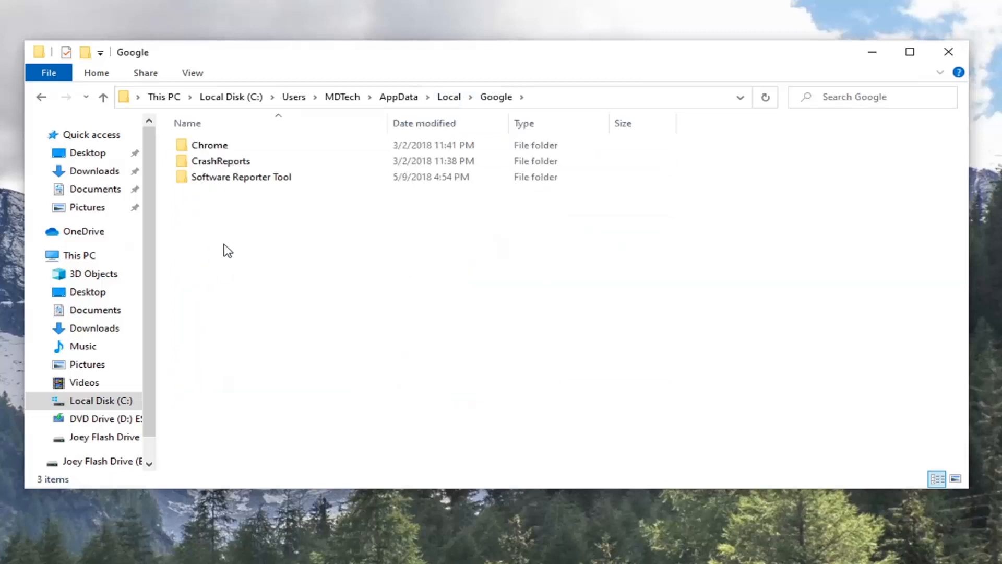
pyautogui.doubleClick(208, 144)
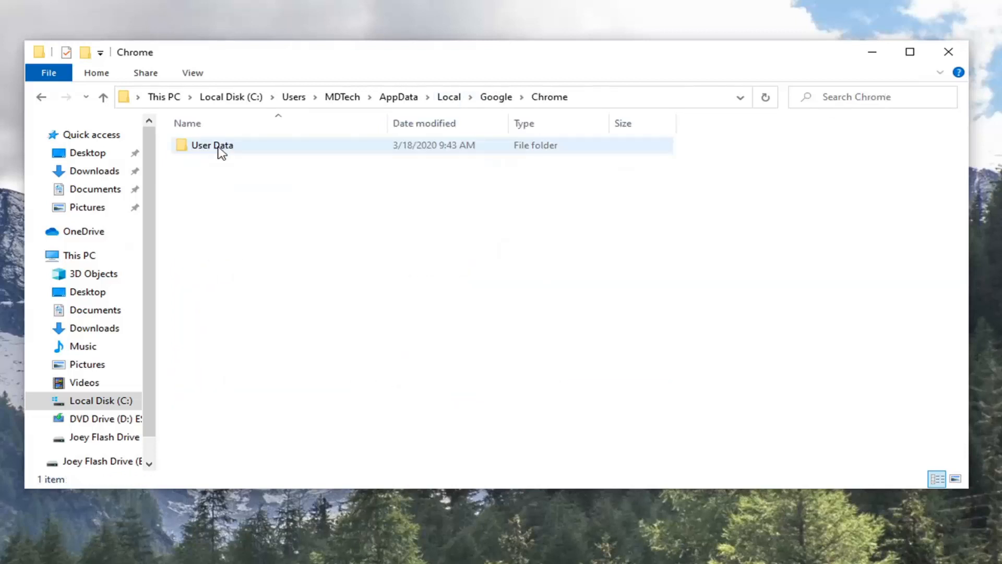
pyautogui.doubleClick(211, 145)
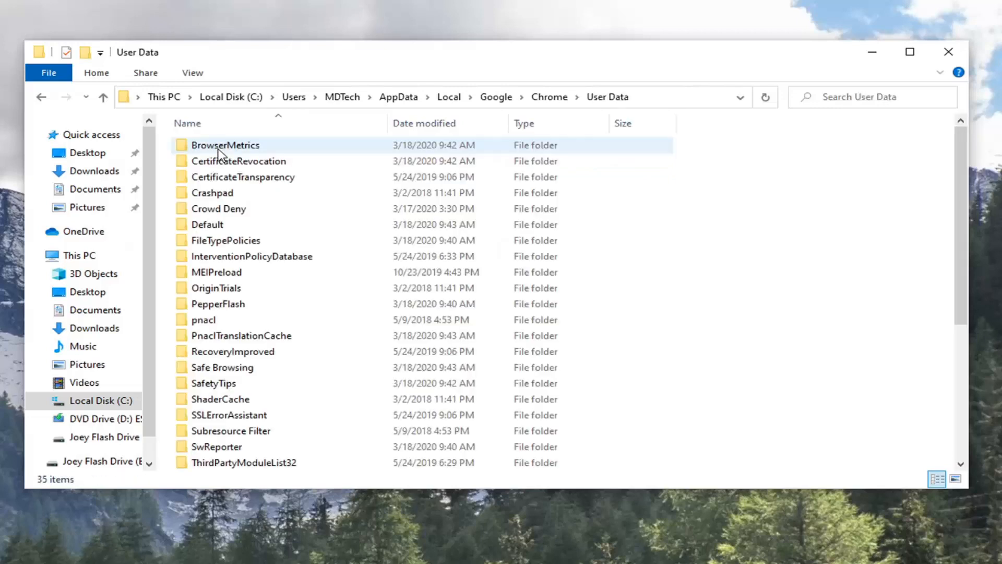
pyautogui.click(225, 145)
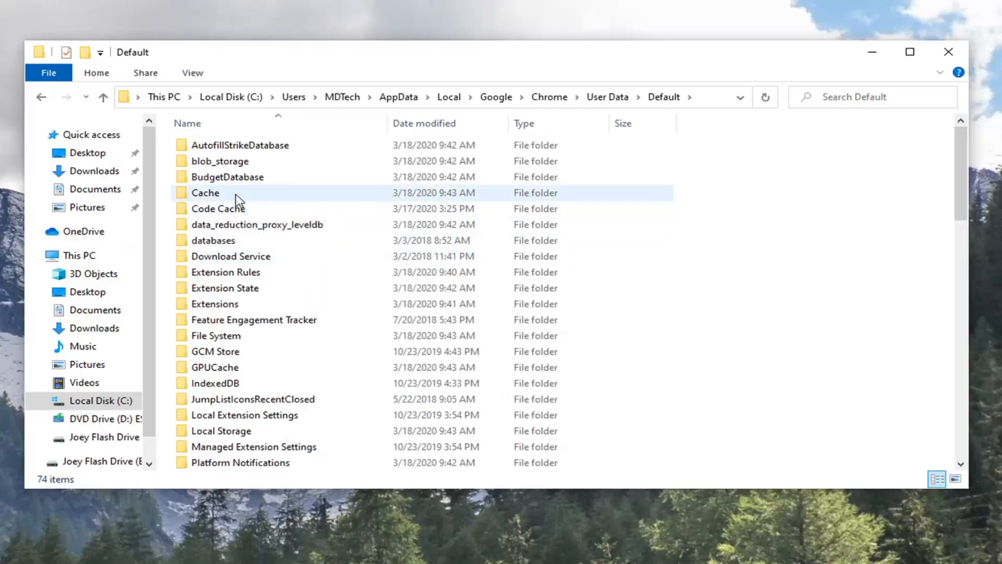
pyautogui.moveTo(240, 195)
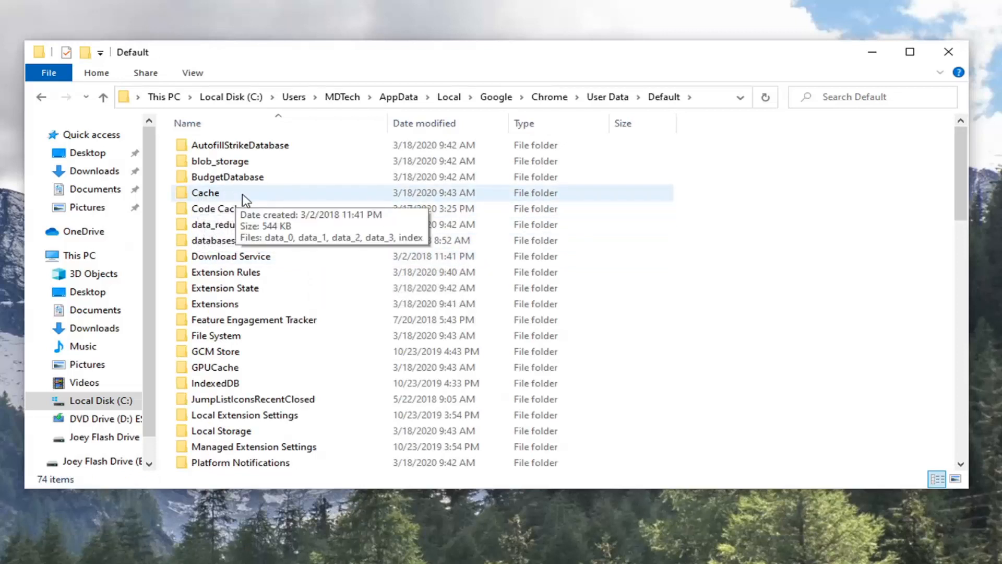
# Step: Delete all five files in the Default\Cache folder and close Explorer
pyautogui.doubleClick(205, 192)
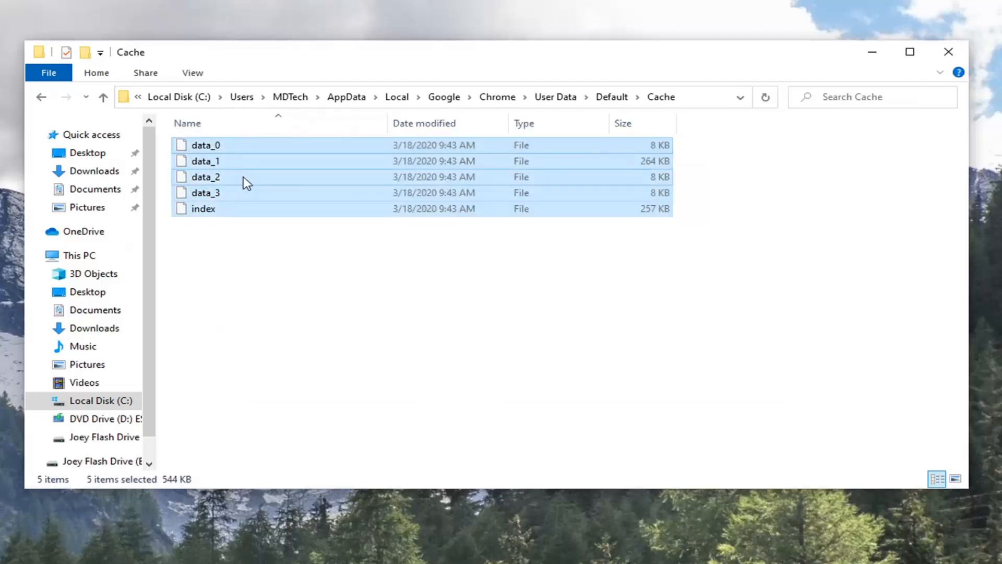
pyautogui.moveTo(245, 195)
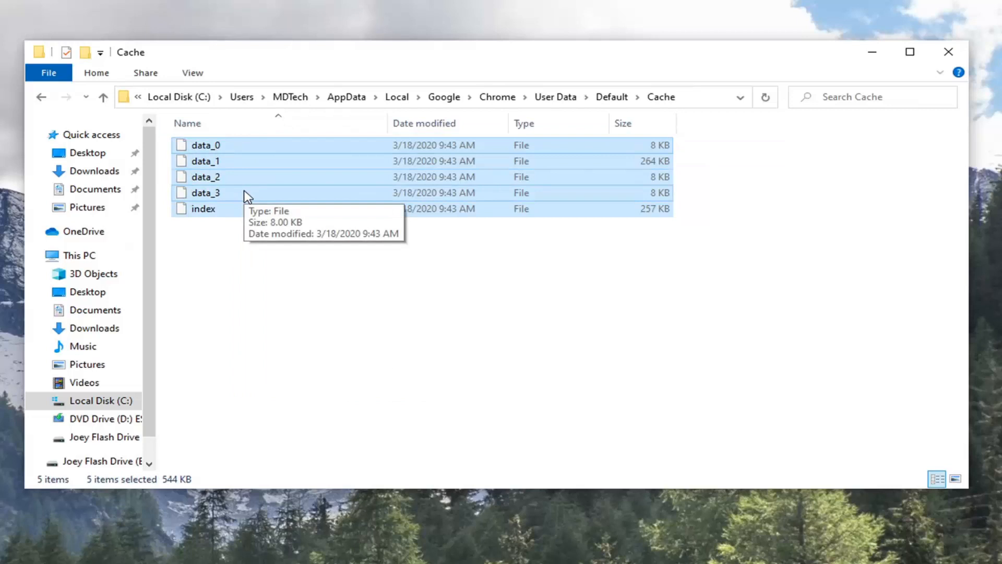
pyautogui.moveTo(248, 183)
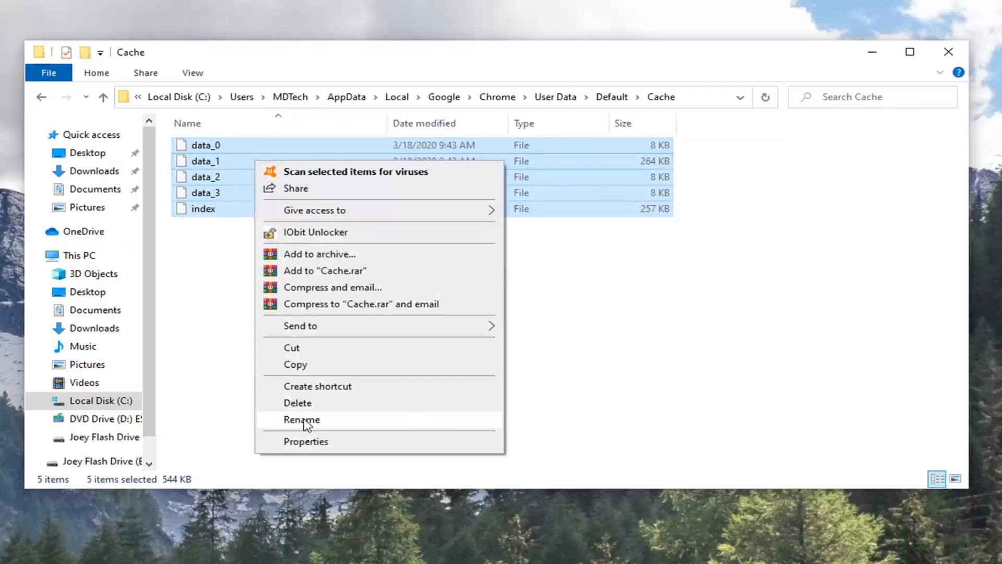
pyautogui.click(298, 403)
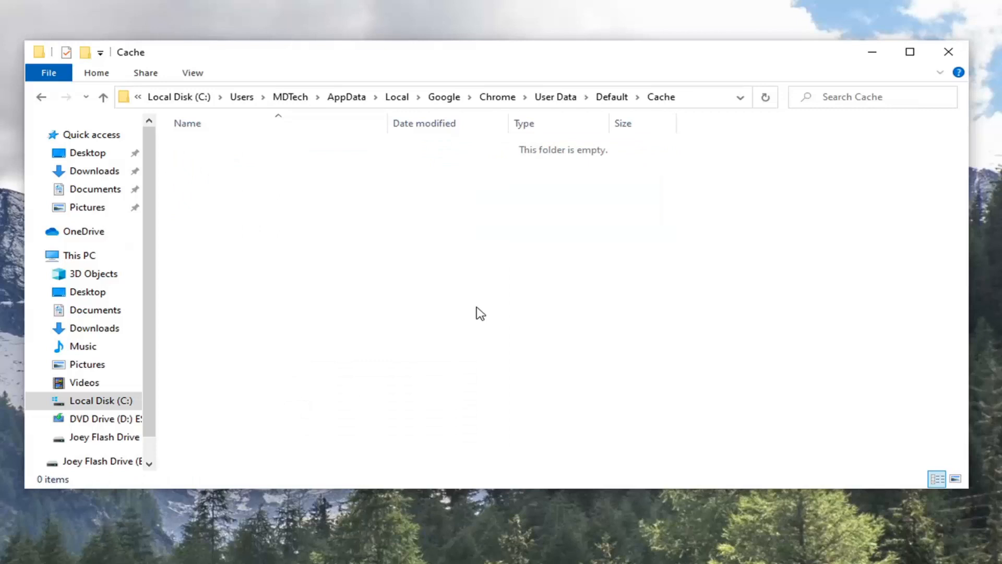
pyautogui.moveTo(451, 275)
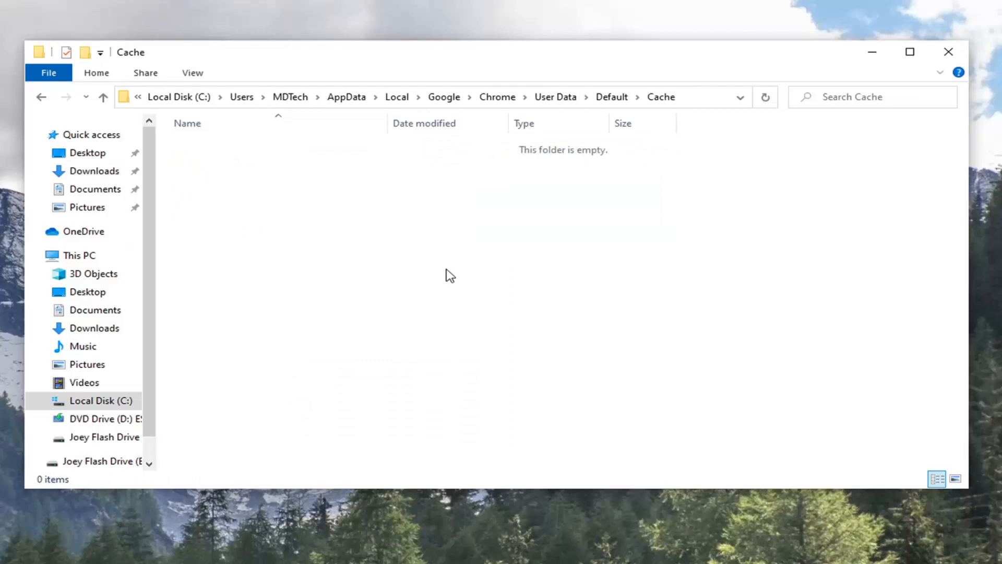
pyautogui.moveTo(474, 270)
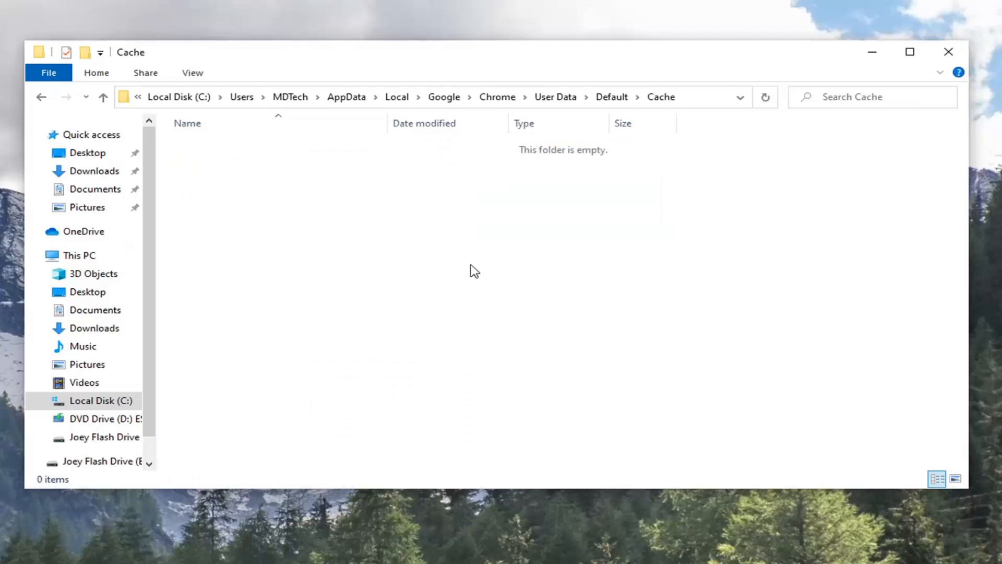
pyautogui.click(948, 51)
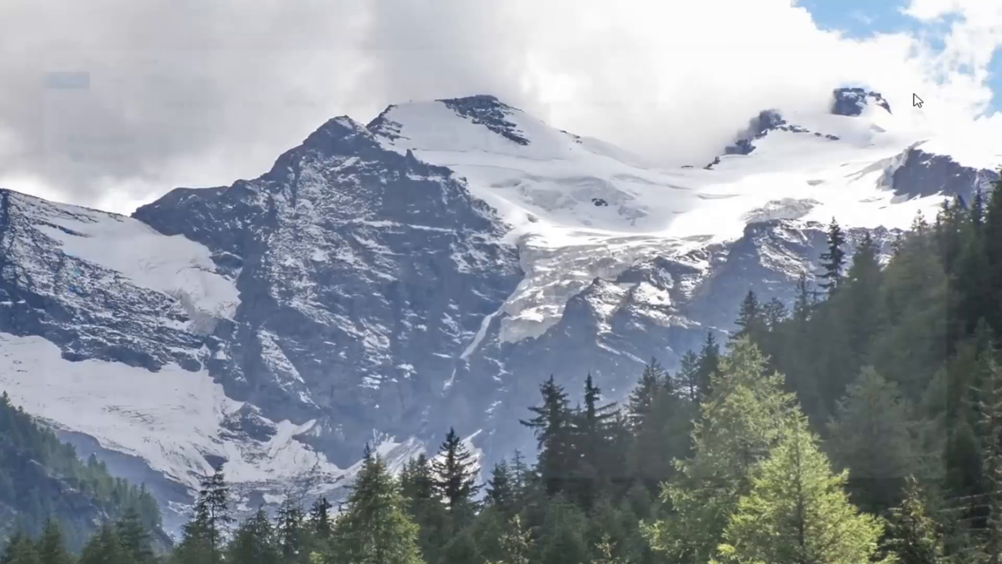